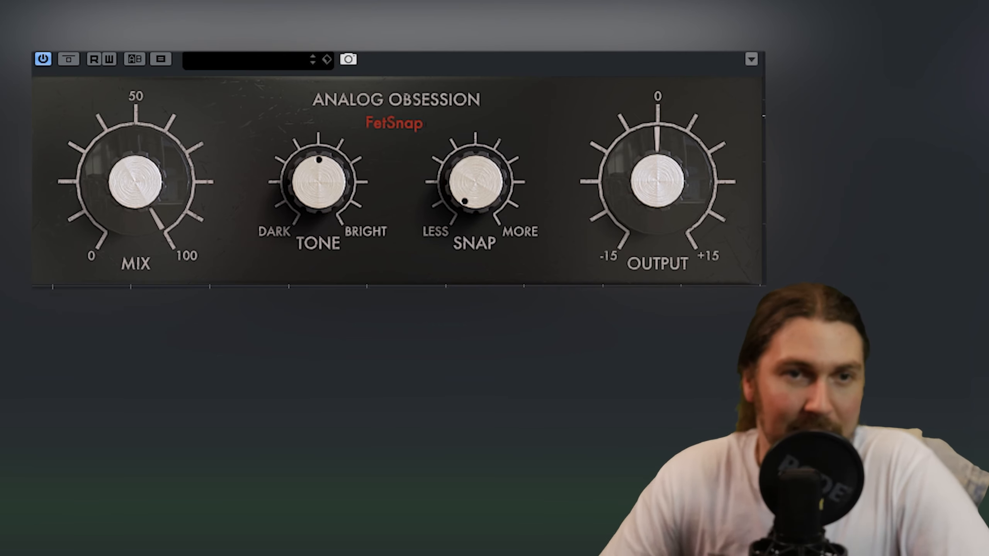
mouse_move(567, 187)
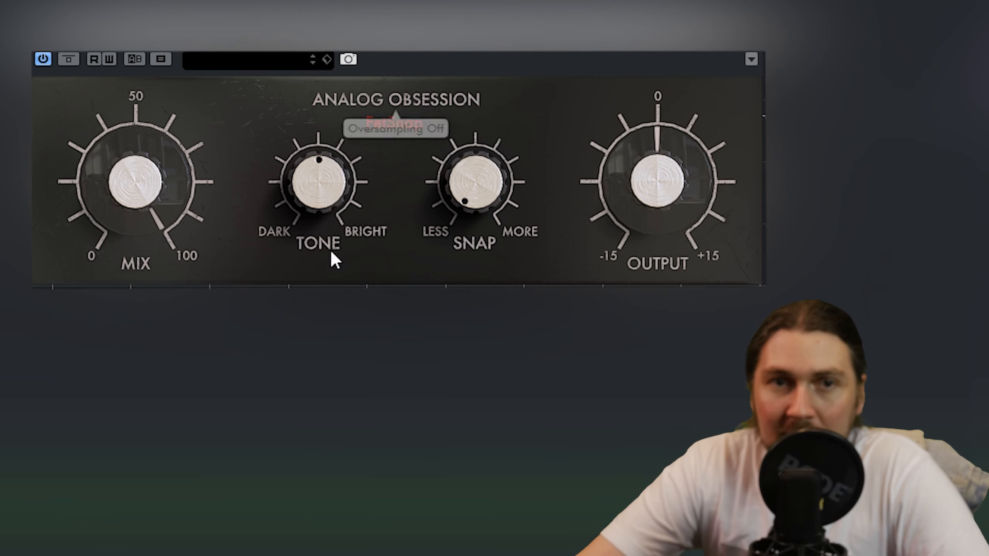
mouse_move(414, 55)
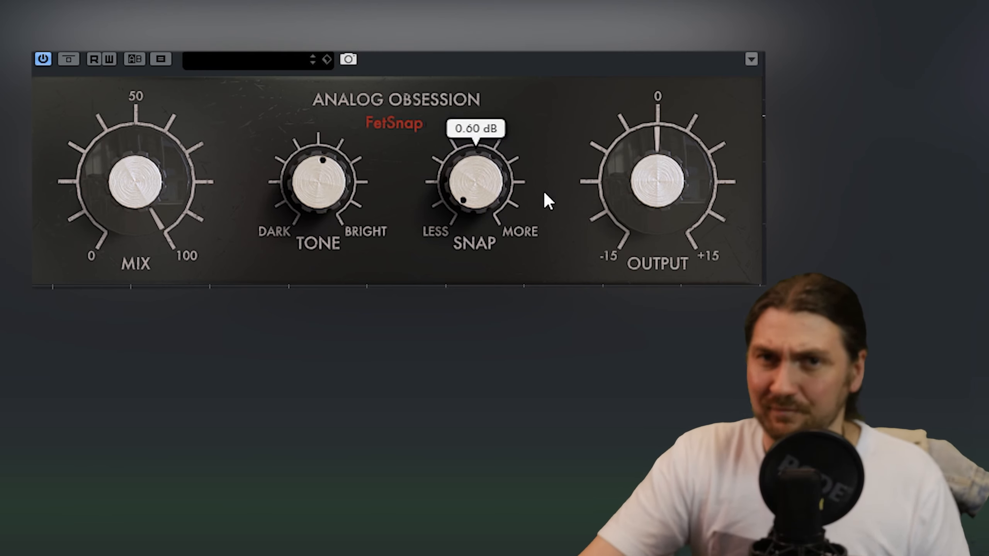
mouse_move(539, 183)
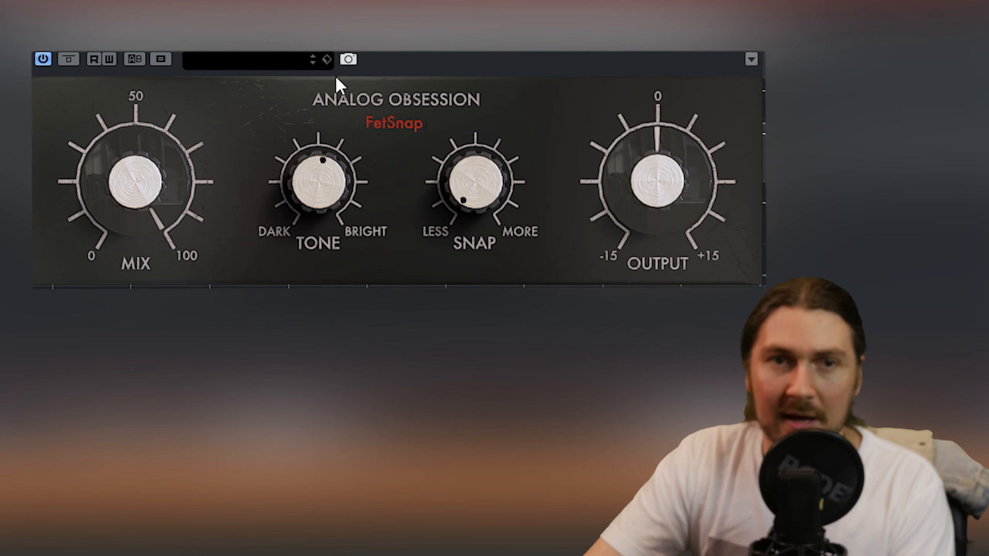
Push FetSnap's snap up near 19 dB while bringing the output back to about 0 dB.
click(68, 59)
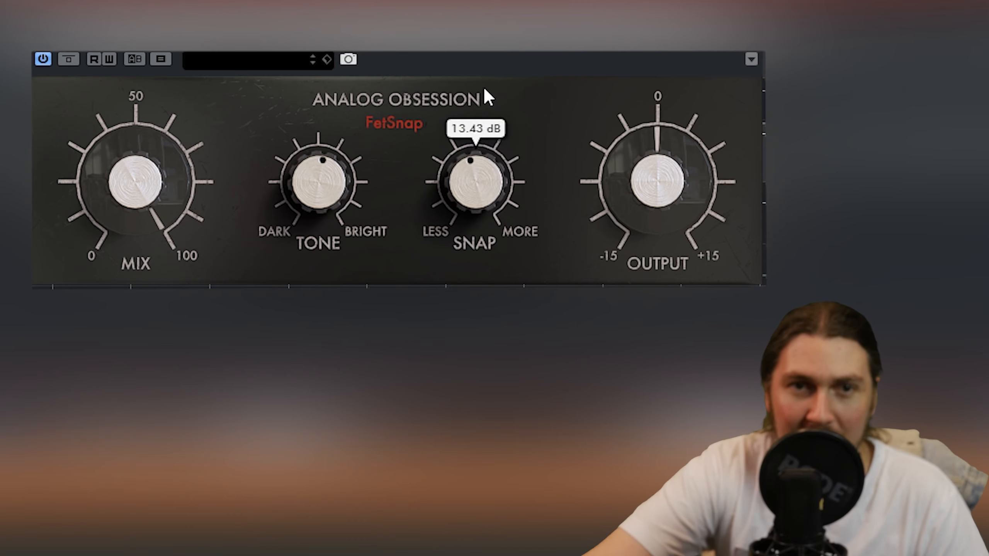
drag(469, 163, 486, 199)
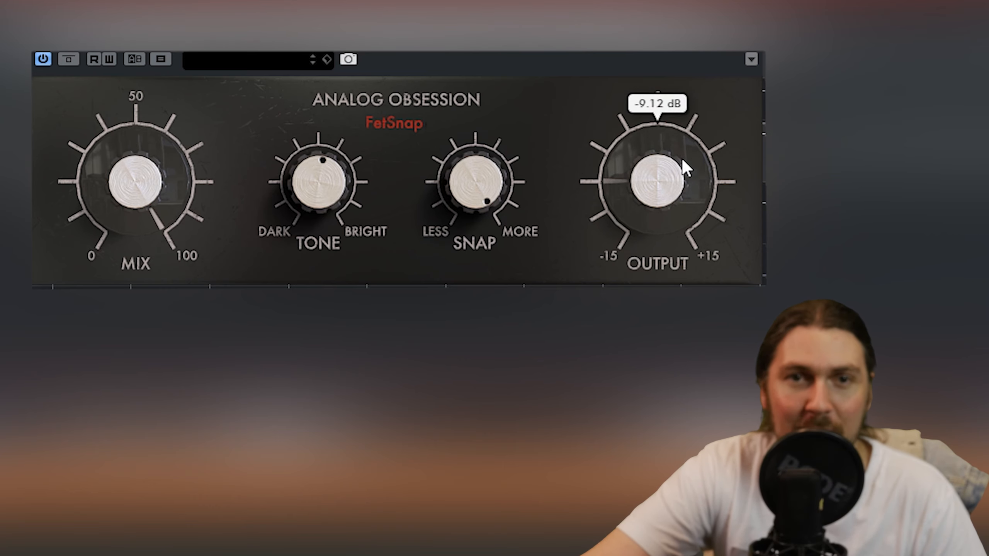
drag(665, 170, 637, 182)
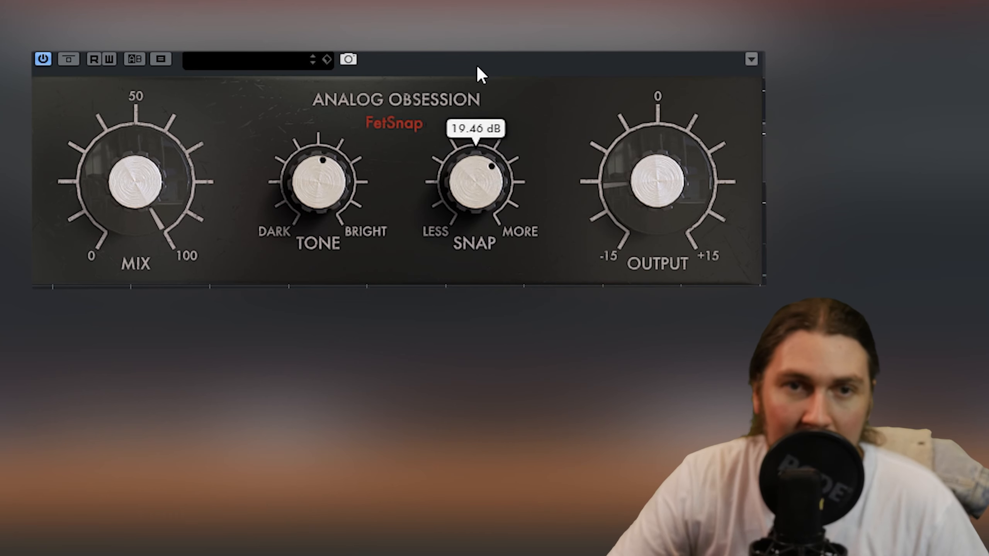
drag(477, 133, 459, 177)
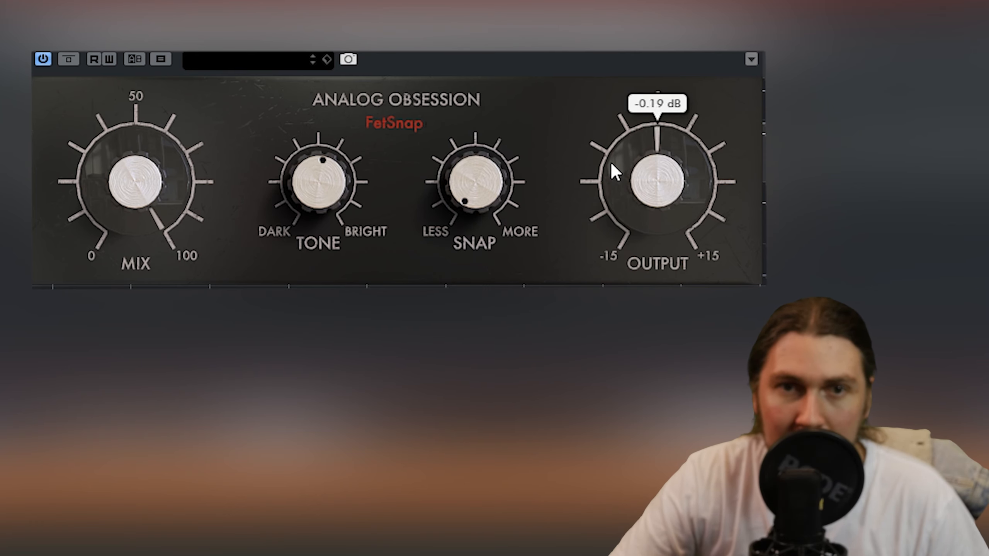
drag(655, 179, 321, 179)
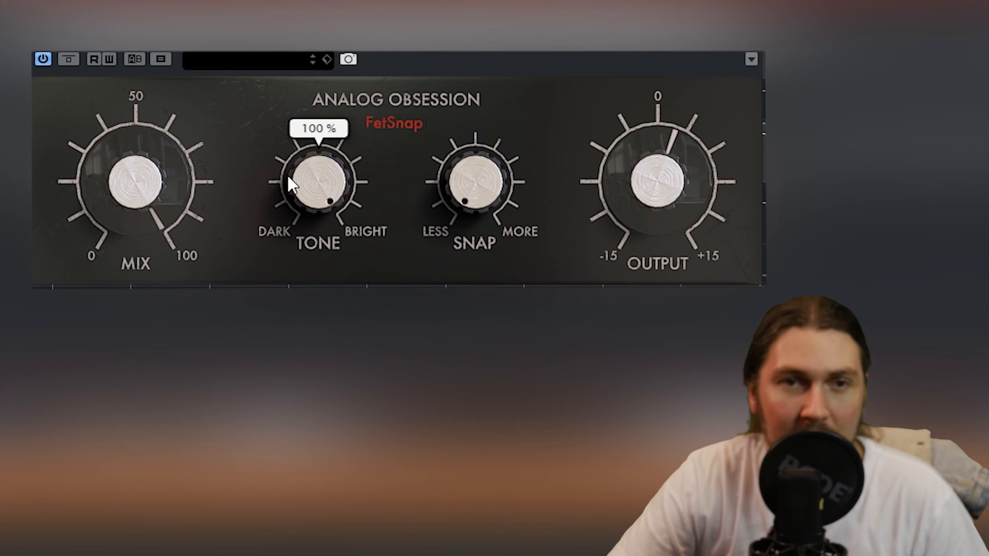
Sweep the tone fully dark then back toward the middle, and settle snap around 9.46 dB.
drag(317, 182, 301, 246)
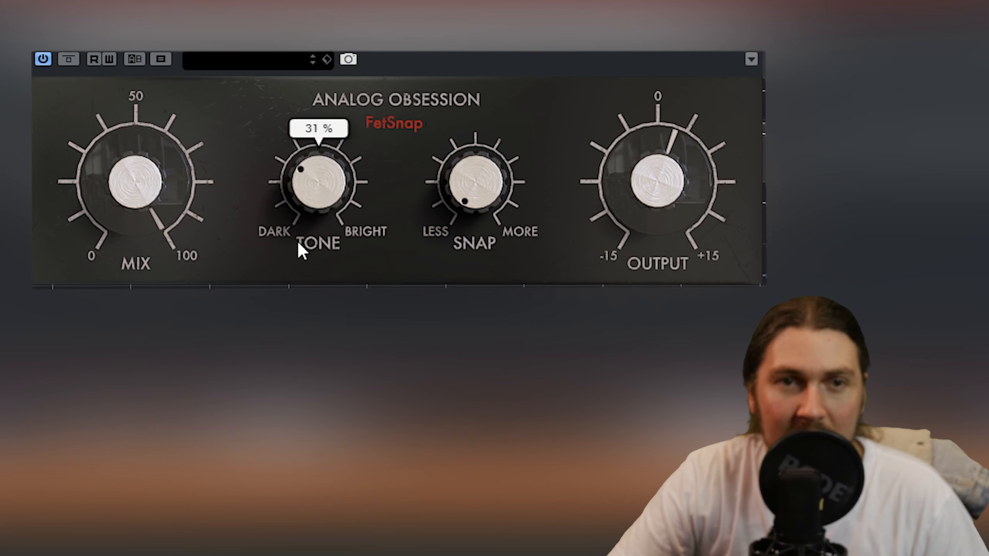
drag(319, 176, 318, 208)
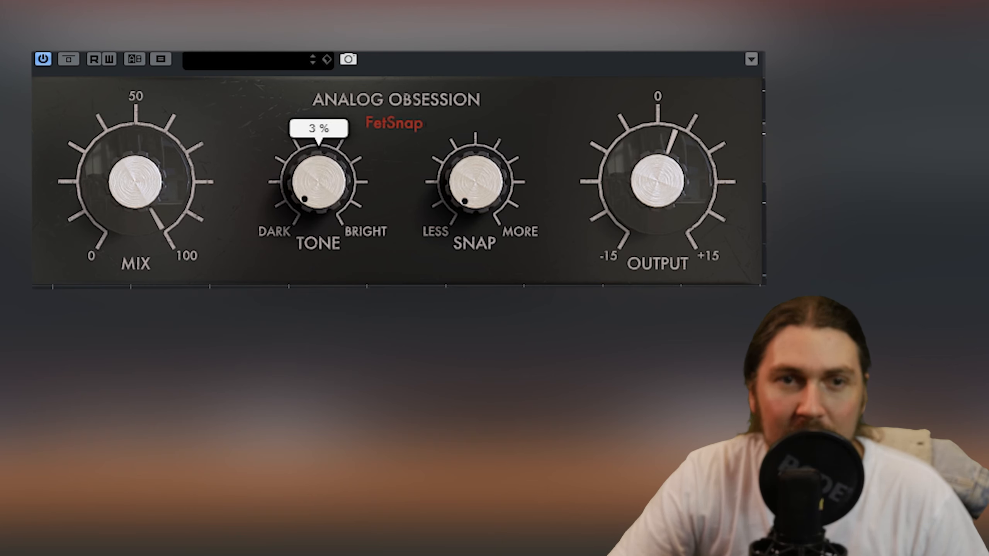
drag(318, 183, 315, 189)
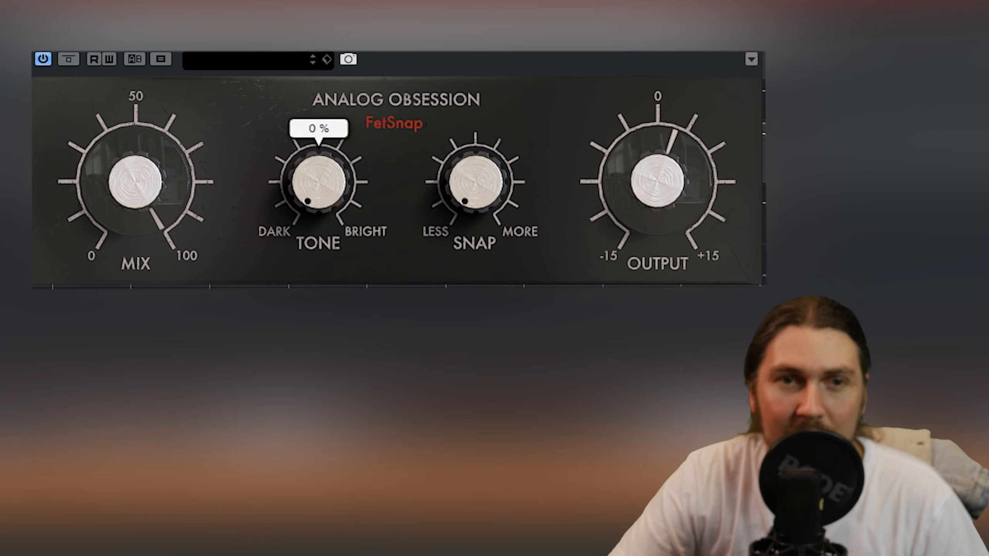
drag(318, 181, 320, 176)
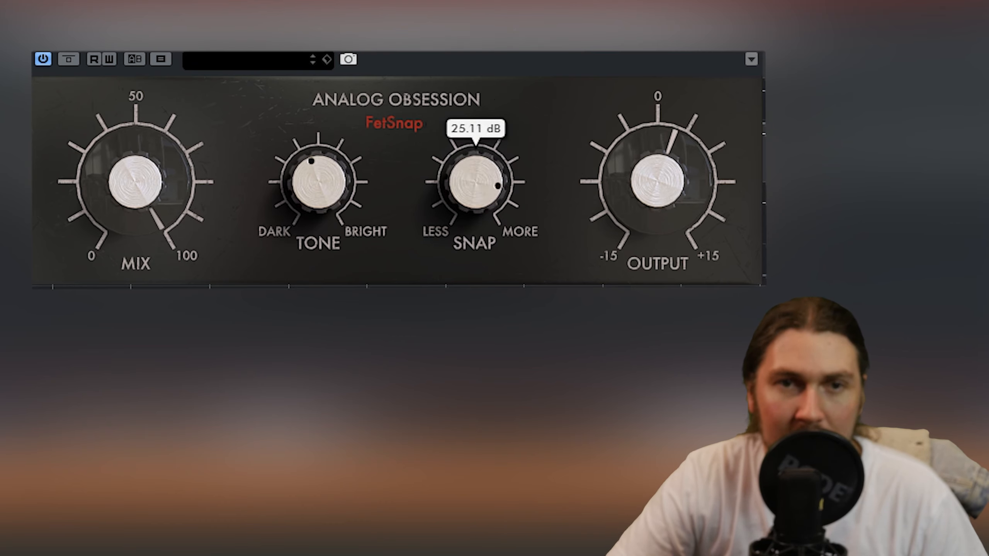
drag(488, 186, 470, 167)
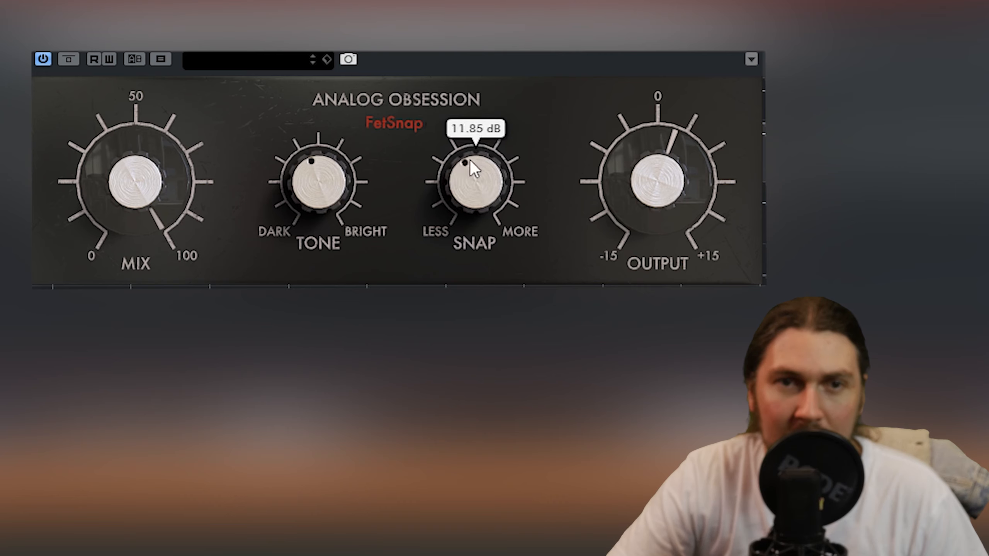
drag(472, 170, 484, 189)
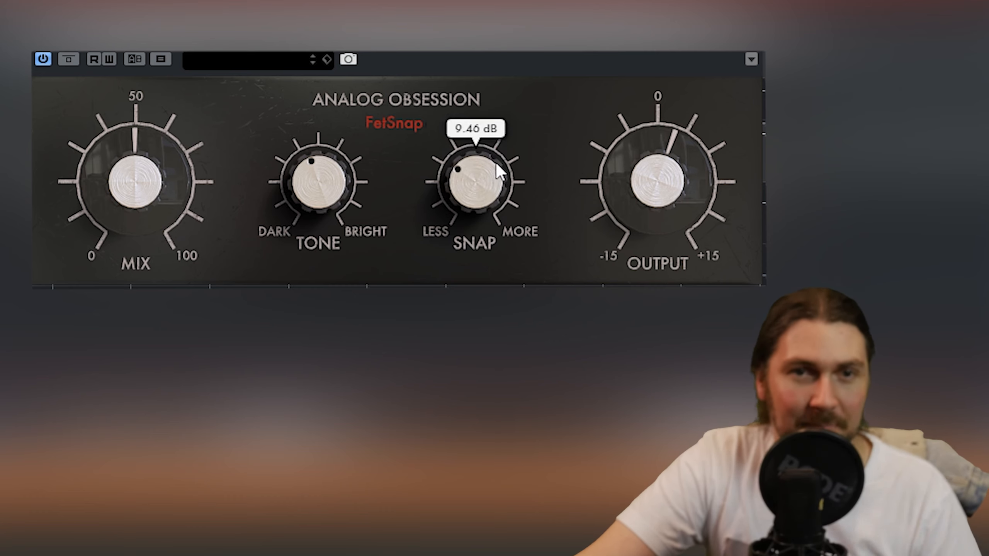
click(67, 59)
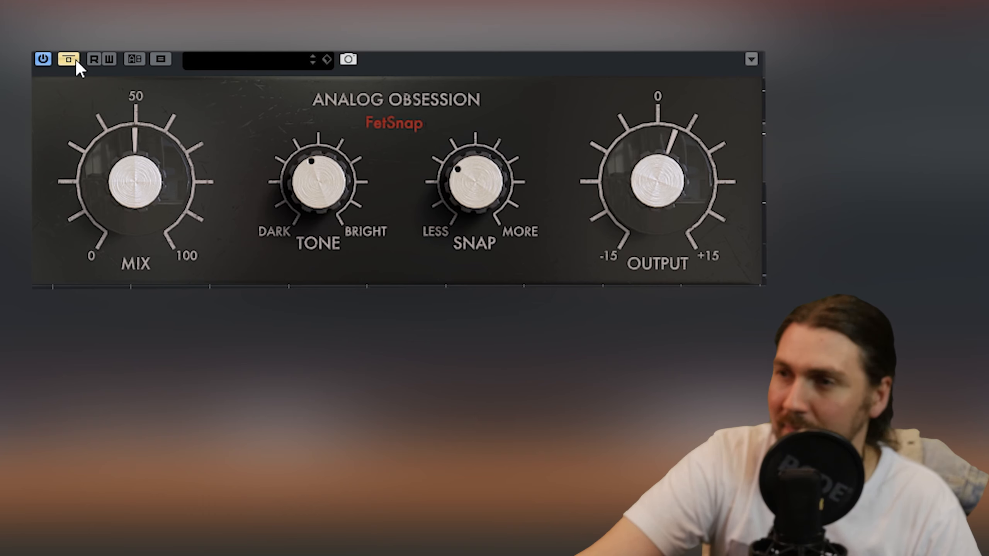
click(65, 59)
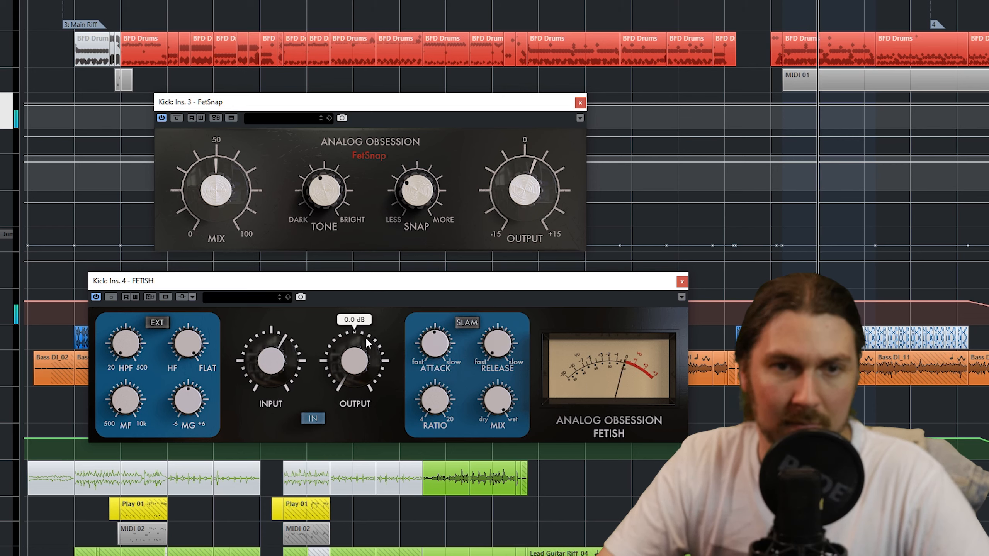
Settle FETISH's output around 4.4 dB, then set FetSnap's tone to the midpoint.
drag(355, 360, 366, 341)
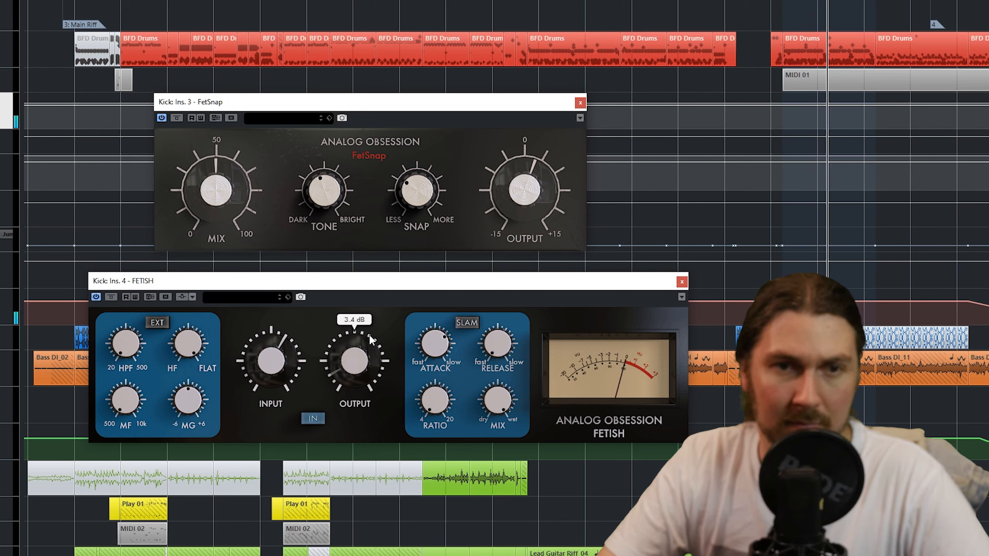
drag(355, 356, 355, 378)
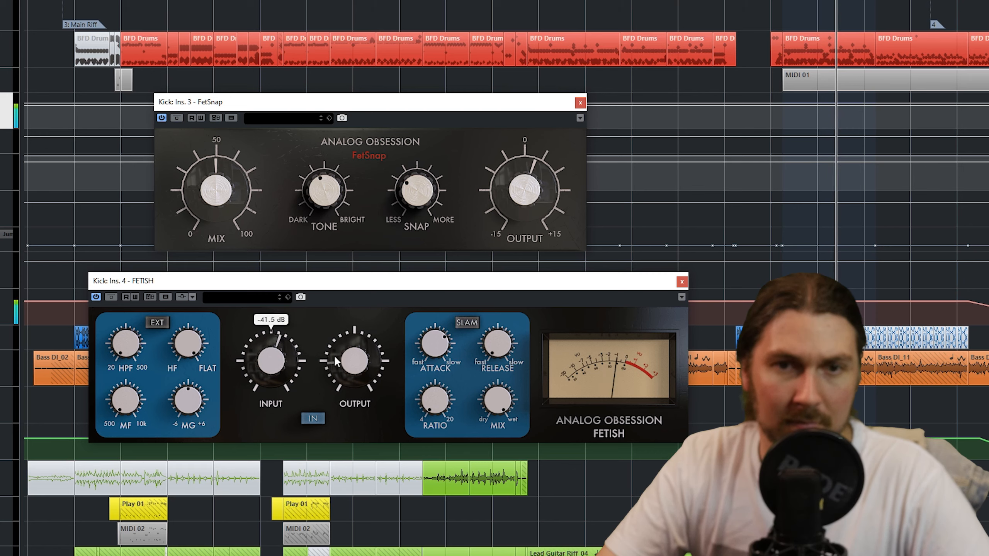
click(313, 418)
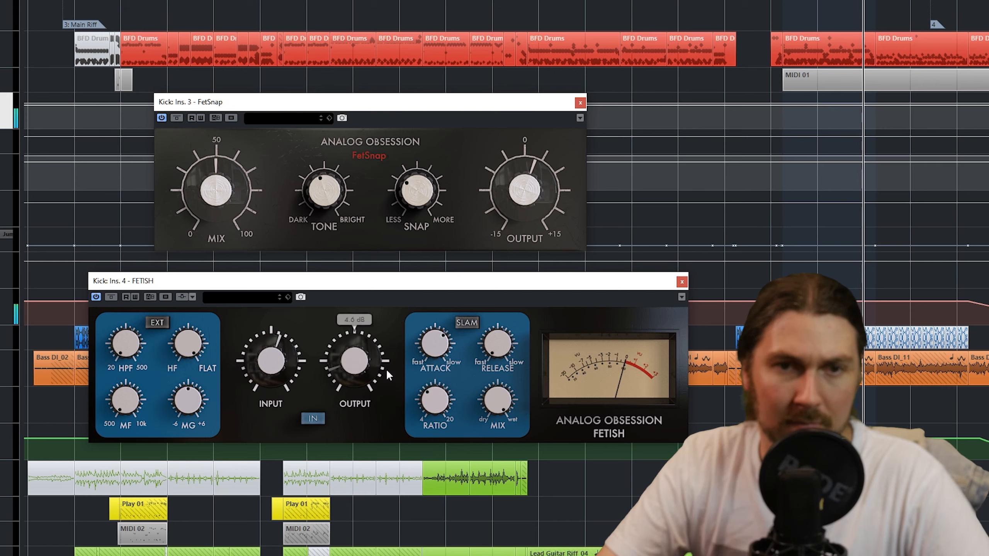
drag(355, 356, 350, 369)
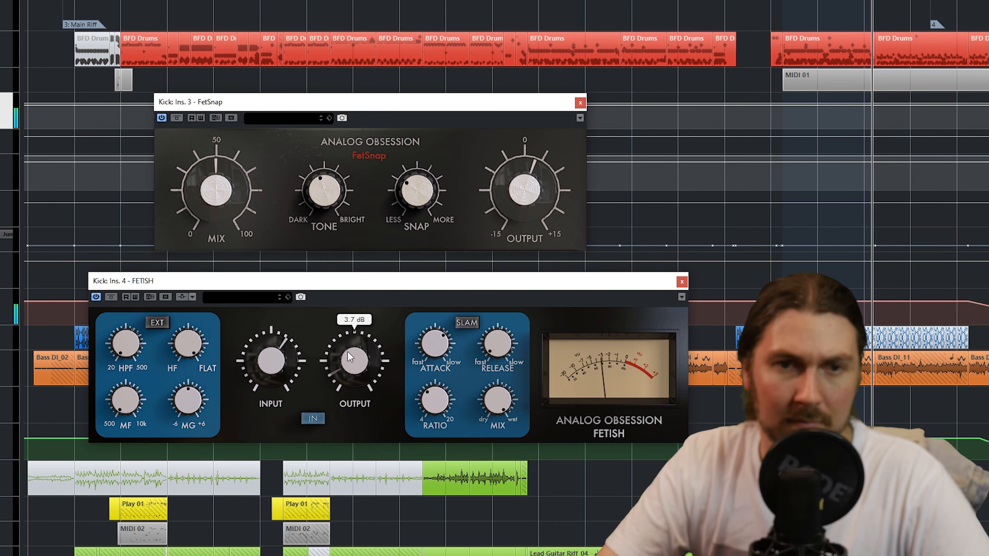
drag(350, 356, 353, 344)
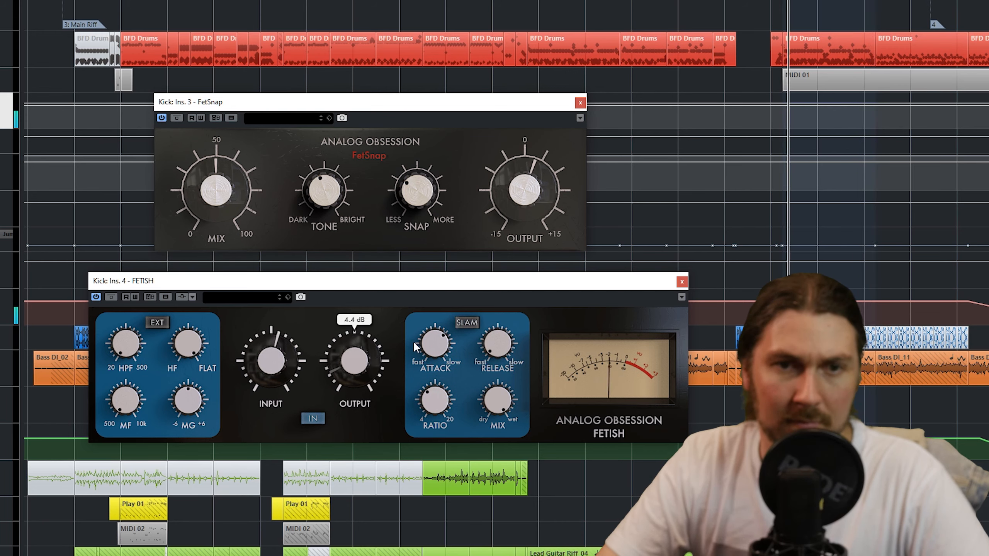
drag(434, 344, 429, 353)
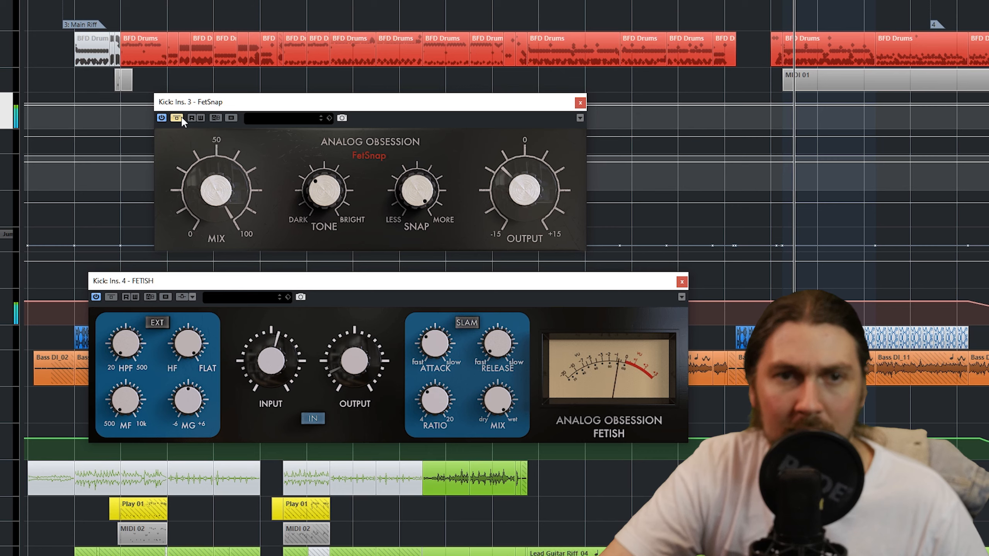
drag(524, 189, 510, 208)
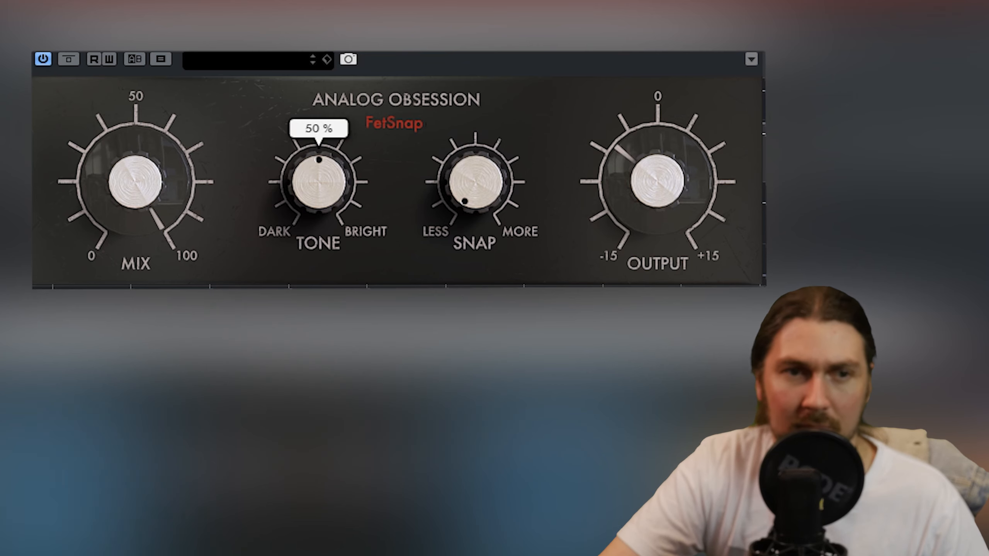
mouse_move(290, 198)
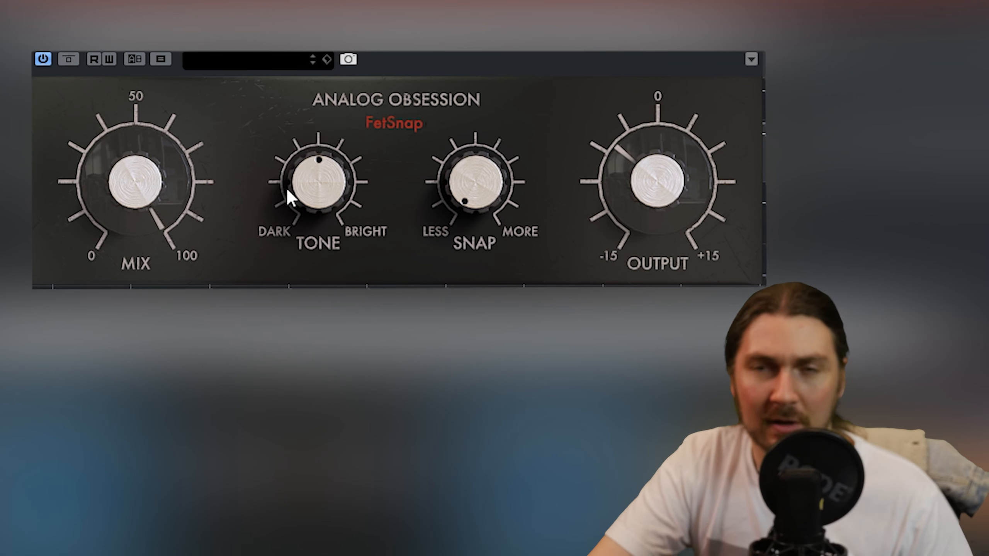
mouse_move(462, 156)
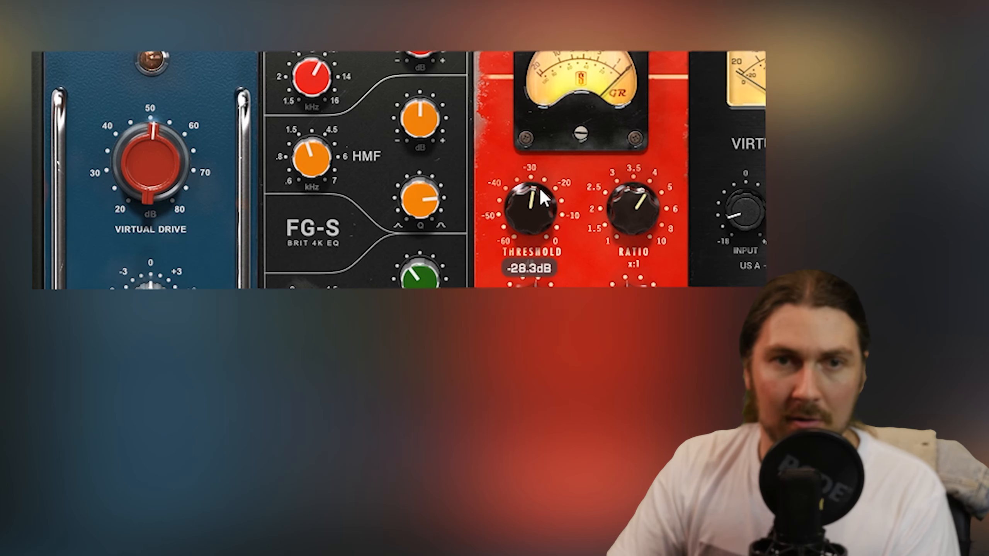
Lower the compressor threshold to about -34.7 dB, raise snap near 22.7 dB and turn the tone bright.
drag(530, 202, 548, 221)
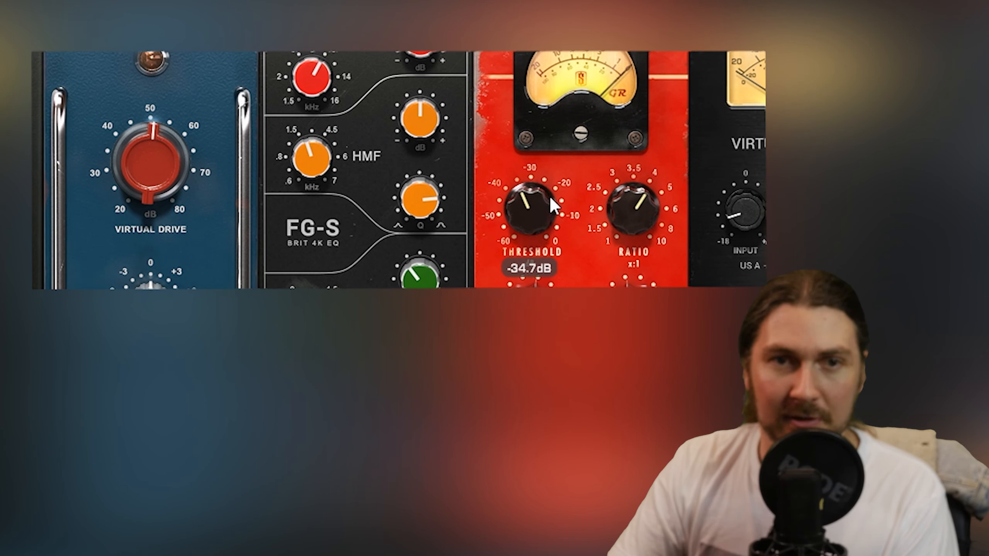
drag(528, 201, 531, 211)
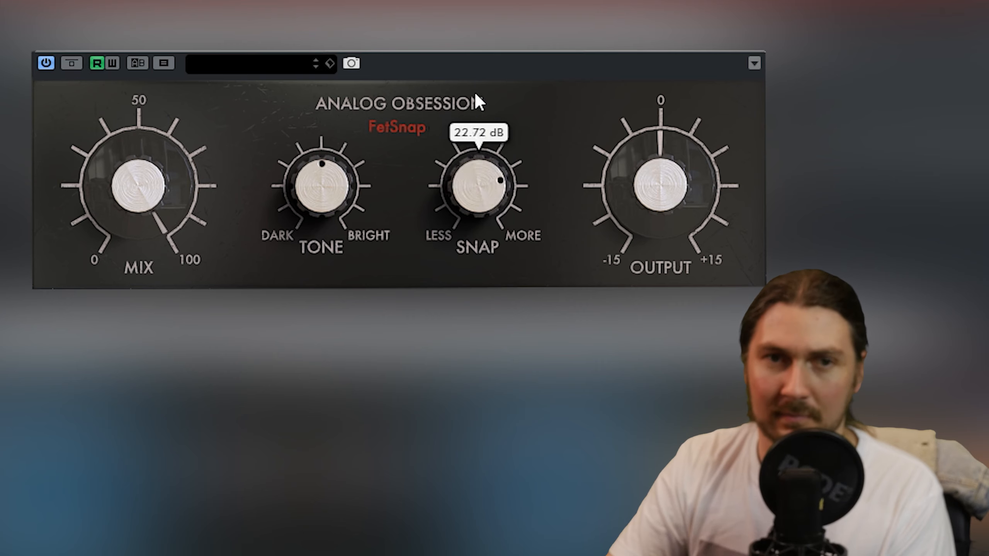
drag(492, 177, 517, 196)
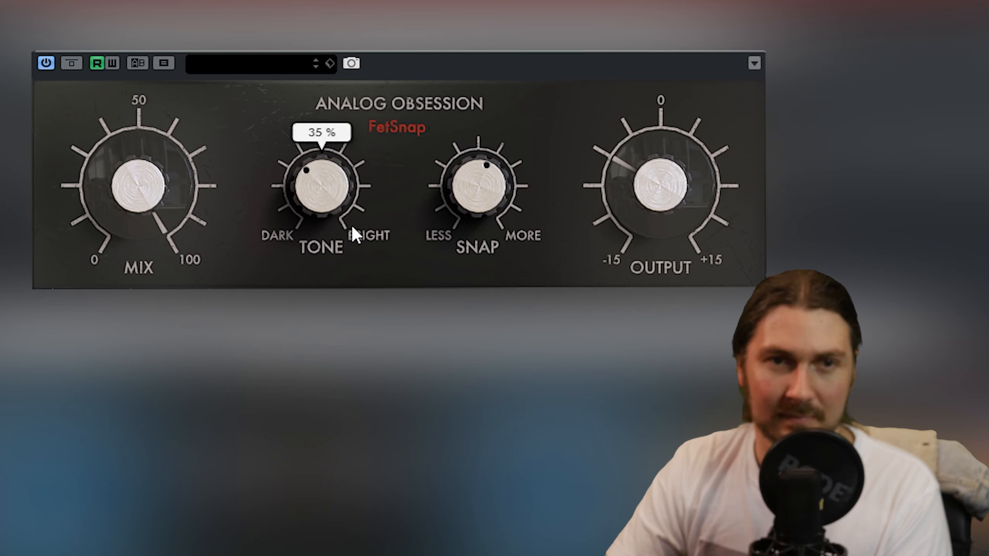
drag(321, 234, 375, 139)
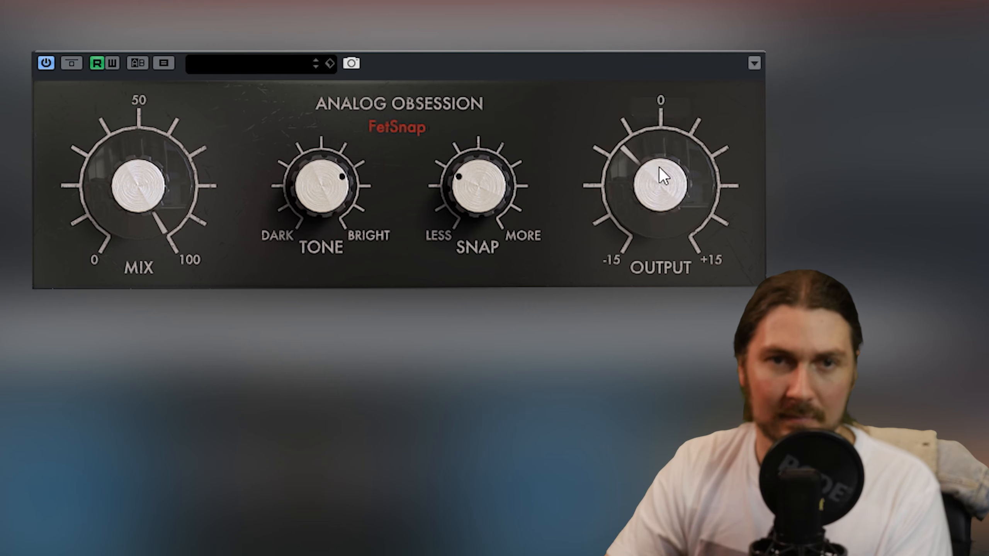
click(70, 63)
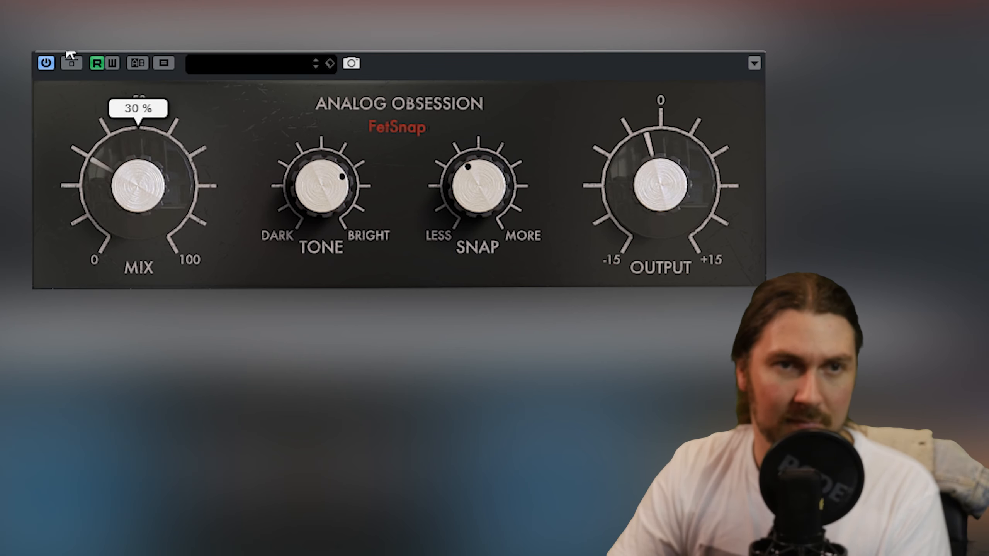
A/B FetSnap against the dry sound by toggling Bypass Effect several times, leaving it active.
click(72, 63)
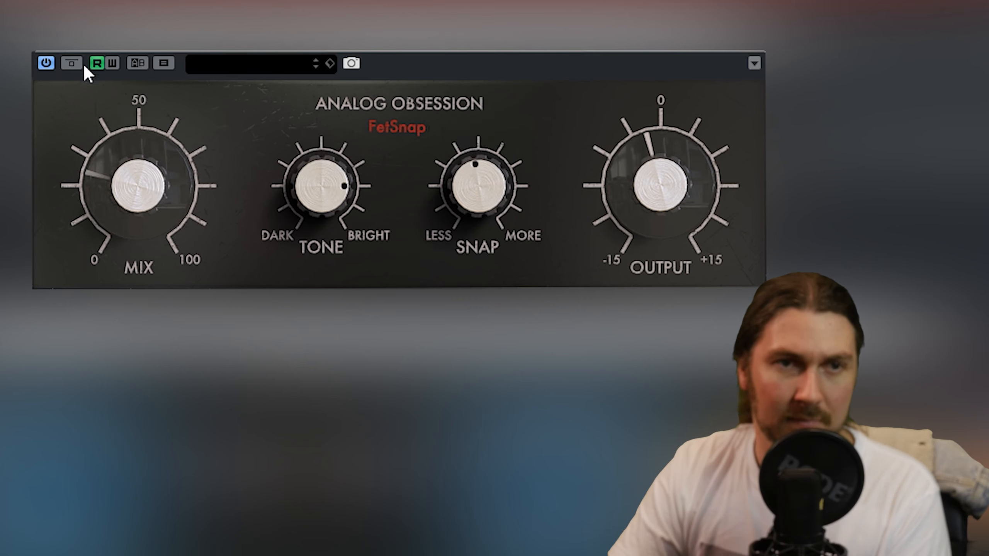
click(70, 62)
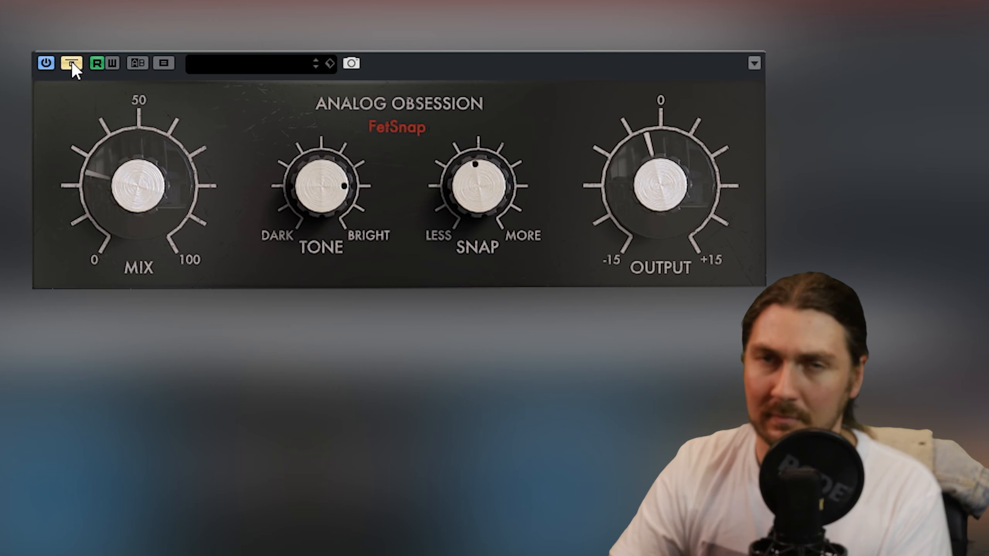
click(70, 63)
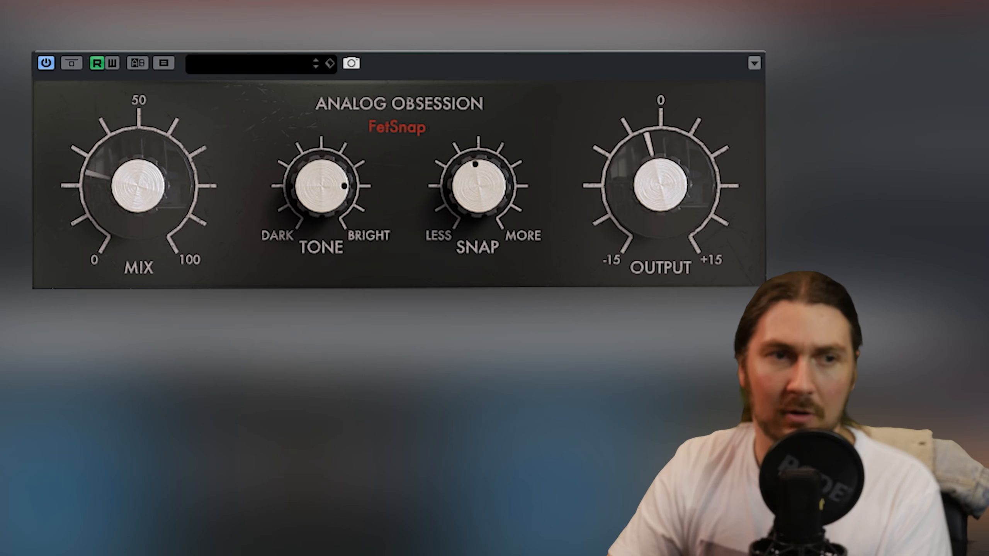
mouse_move(71, 63)
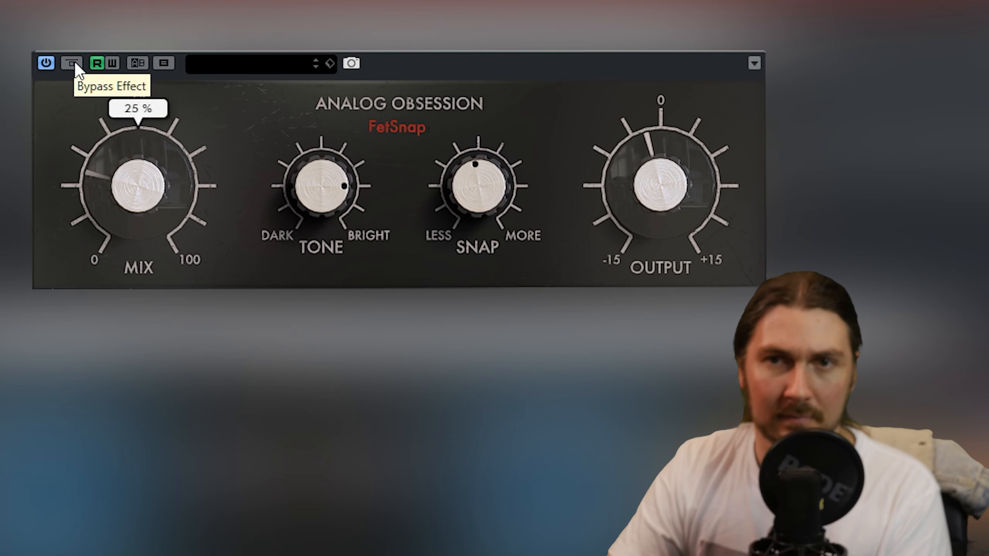
click(71, 63)
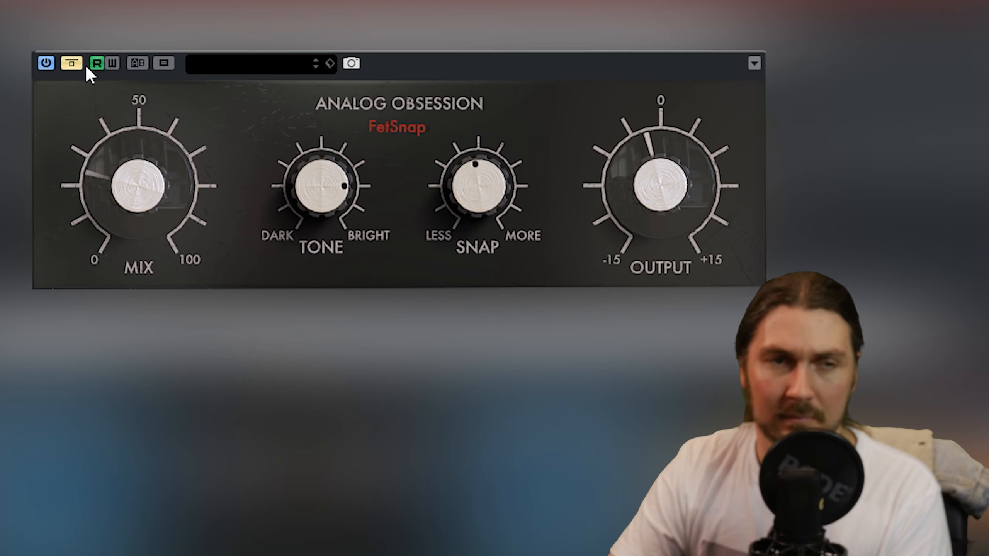
mouse_move(71, 62)
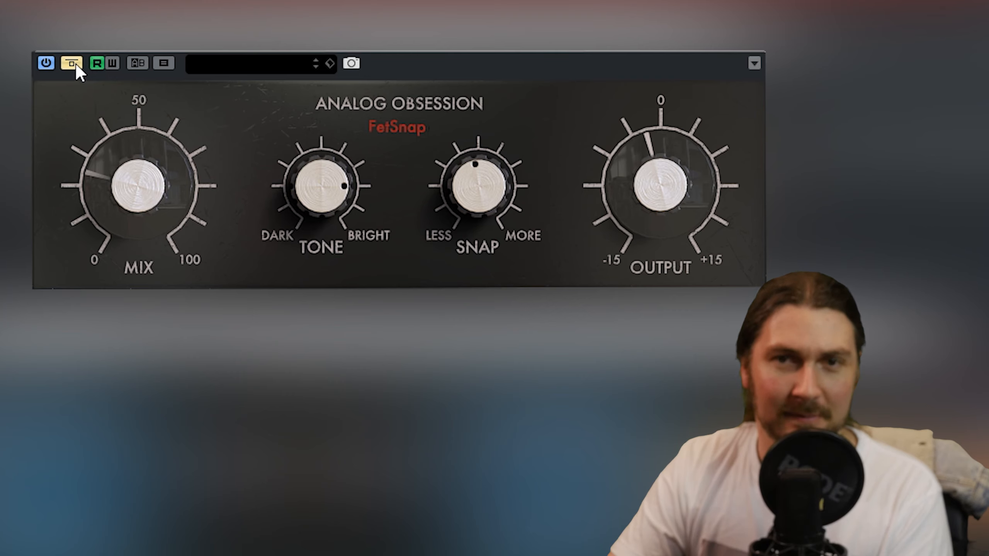
click(71, 63)
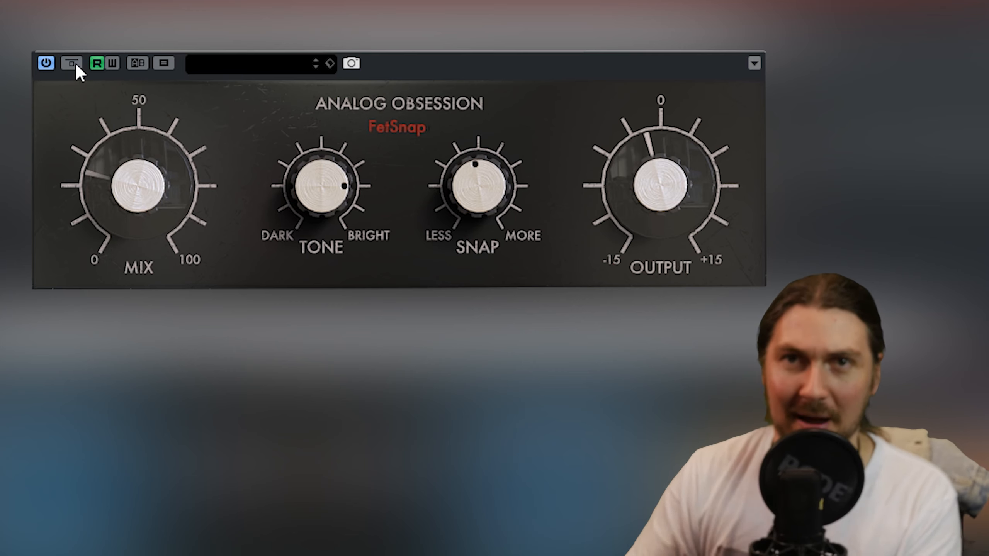
click(70, 62)
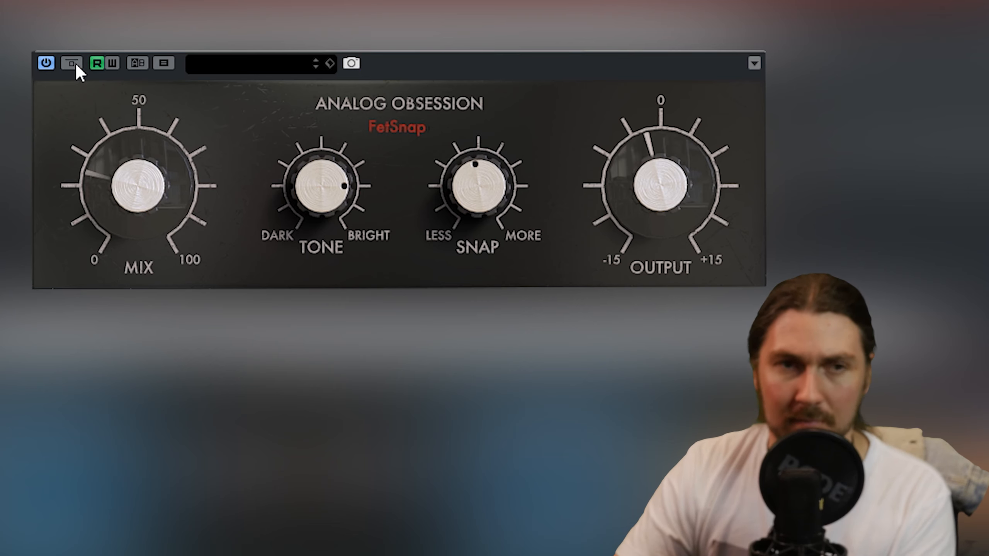
Brighten FetSnap's tone up to 80%.
drag(322, 186, 353, 208)
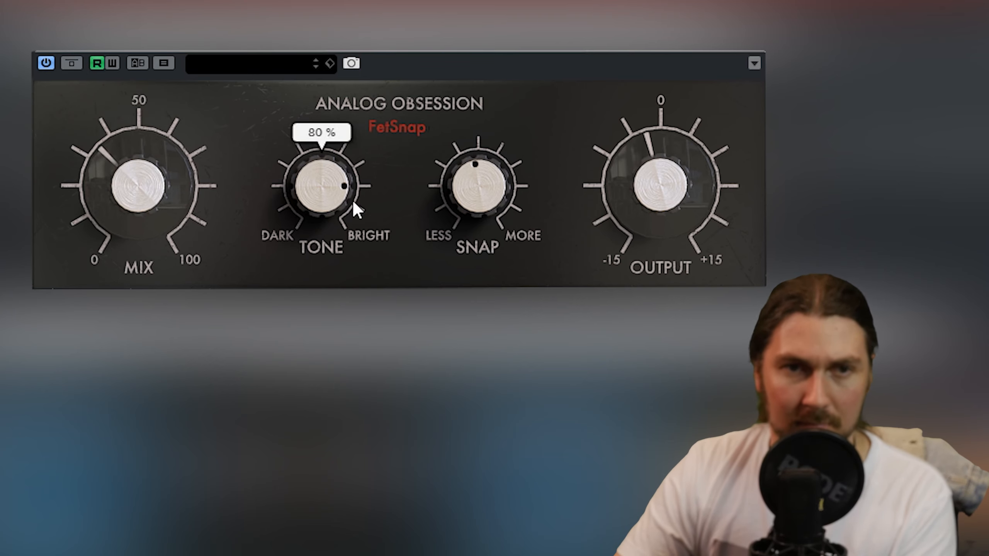
mouse_move(70, 62)
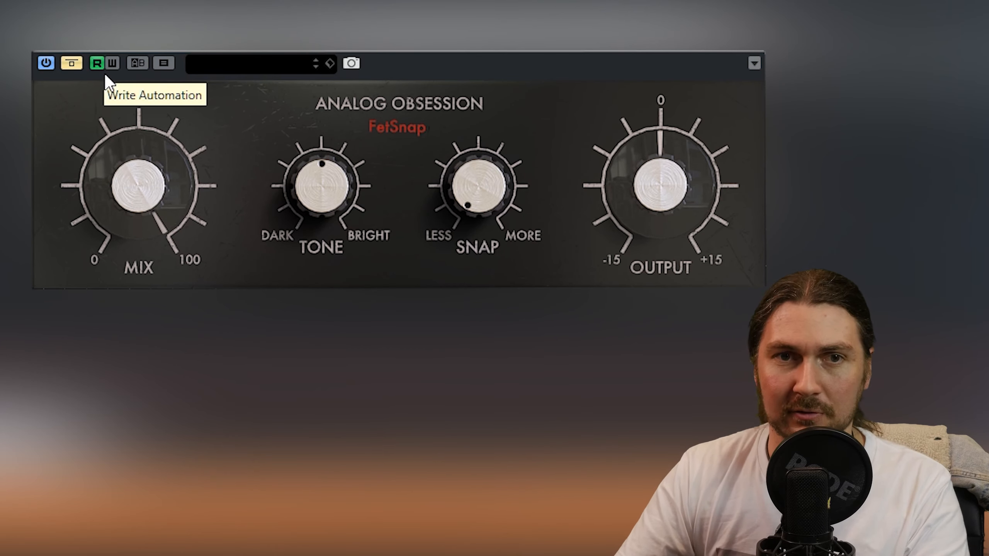
Re-enable FetSnap, push snap to 18.80 dB, then sweep the mix fully dry and blend it back partway.
click(71, 62)
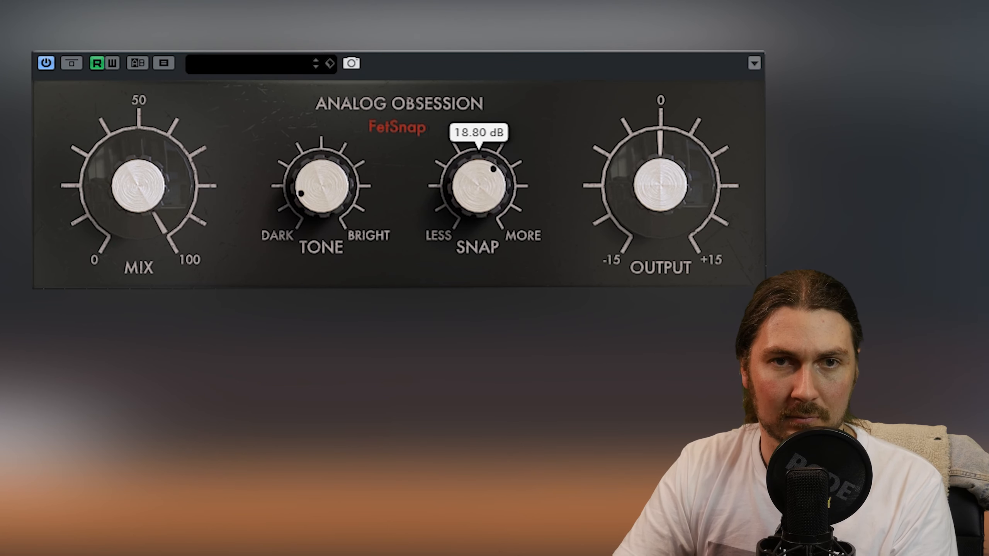
drag(492, 176, 511, 170)
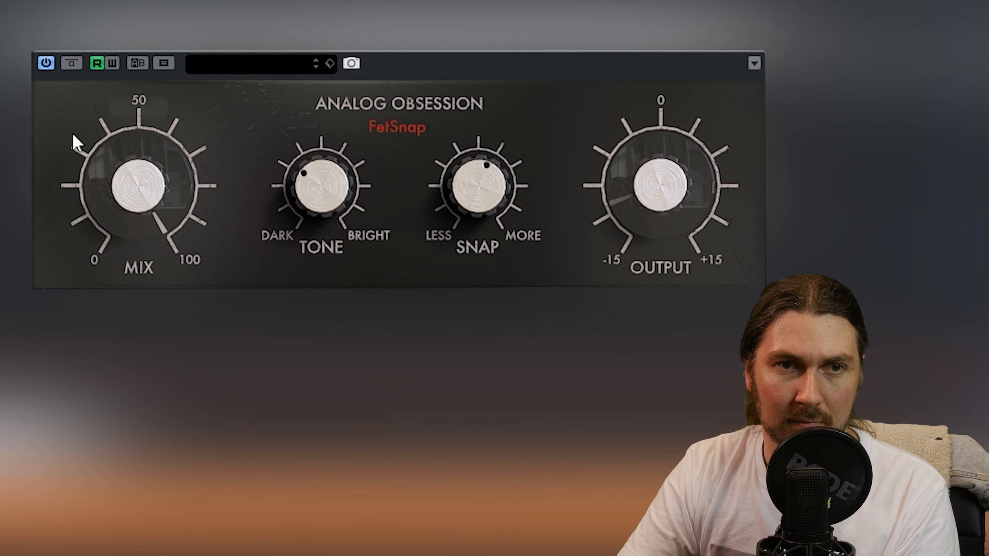
drag(139, 182, 113, 220)
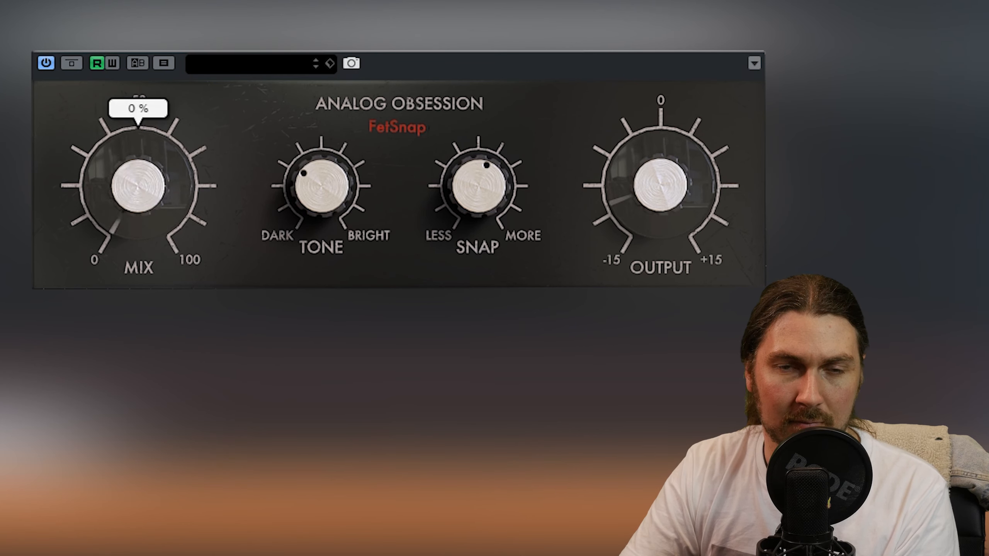
drag(132, 186, 177, 146)
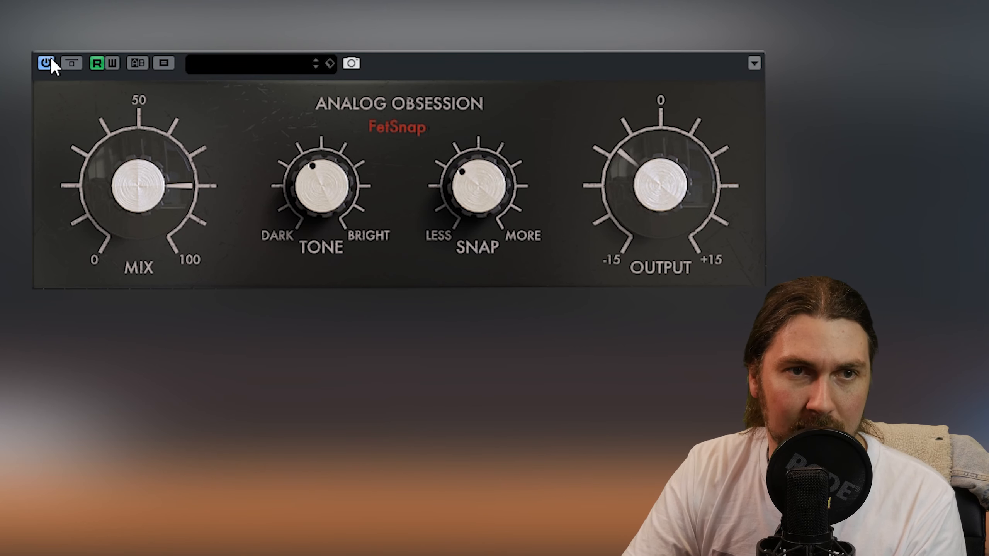
Bypass FetSnap briefly to compare, then turn it back on.
click(71, 63)
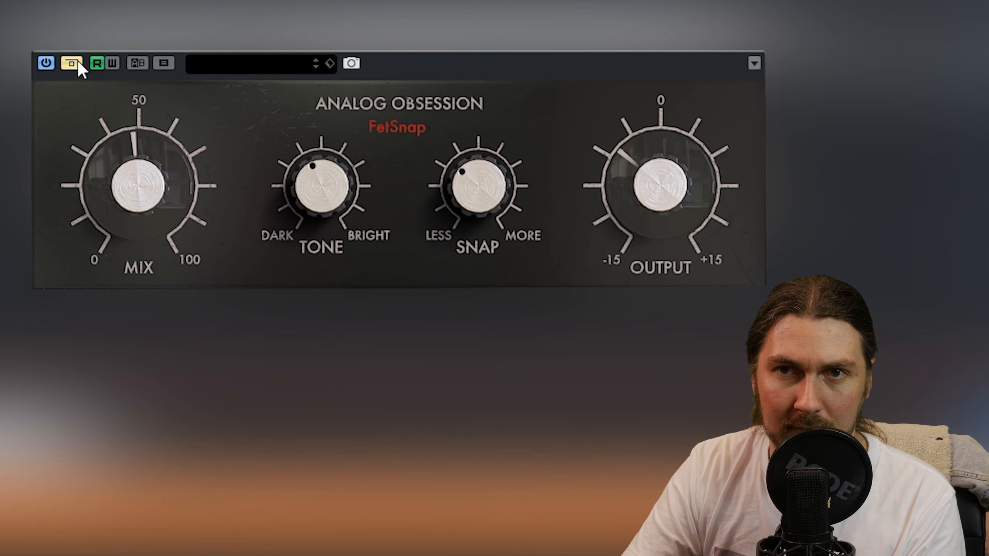
click(71, 63)
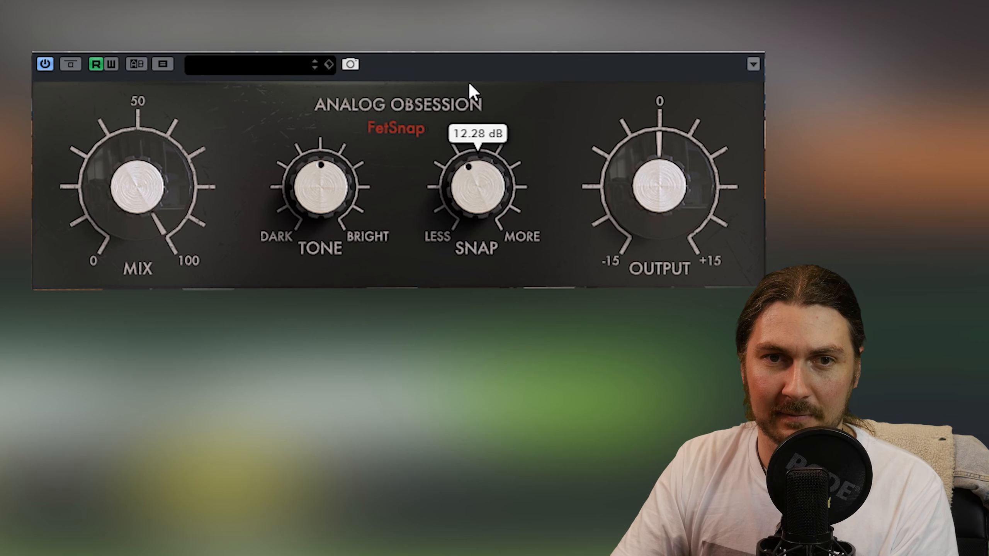
Centre the snap amount, lower the output to -4.27 dB and toggle bypass to compare.
drag(469, 170, 498, 198)
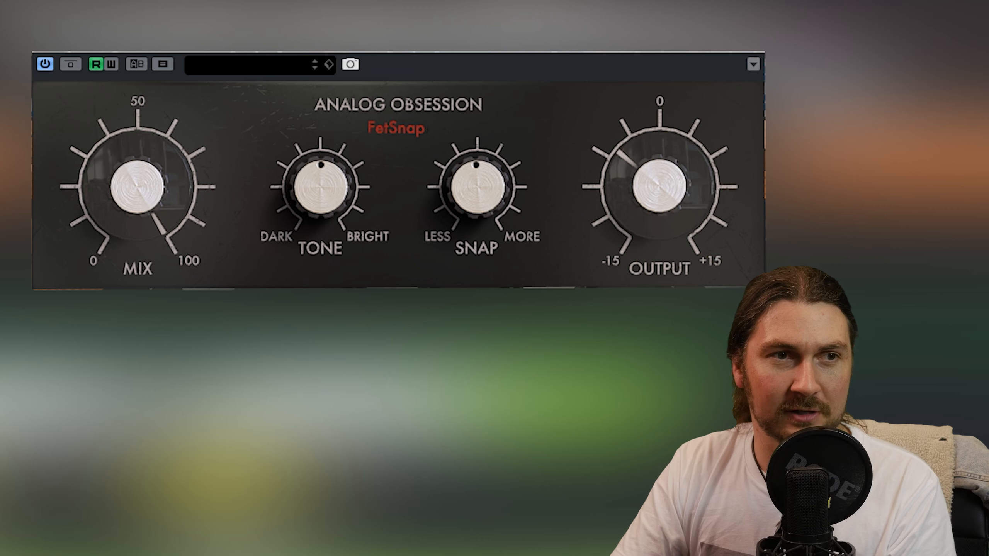
drag(657, 179, 658, 208)
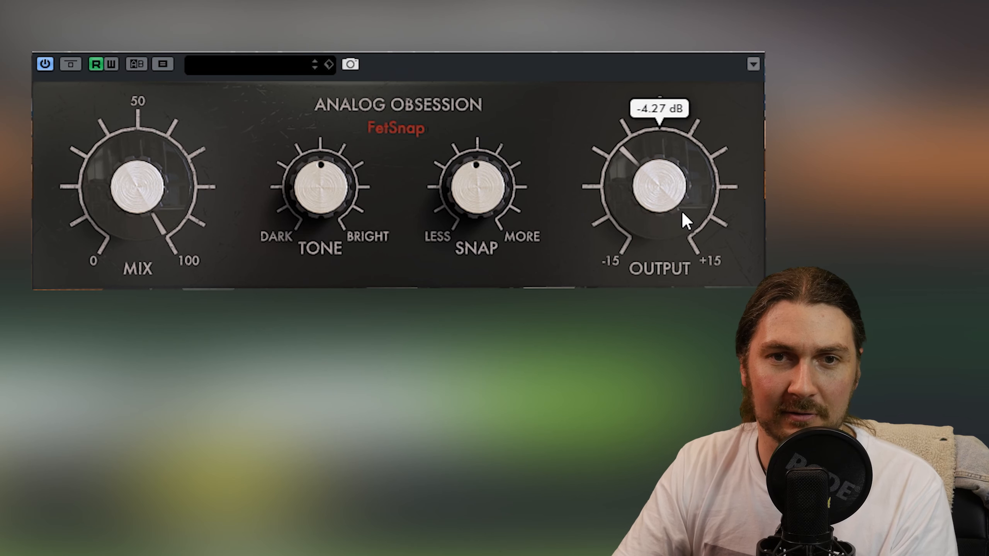
click(68, 65)
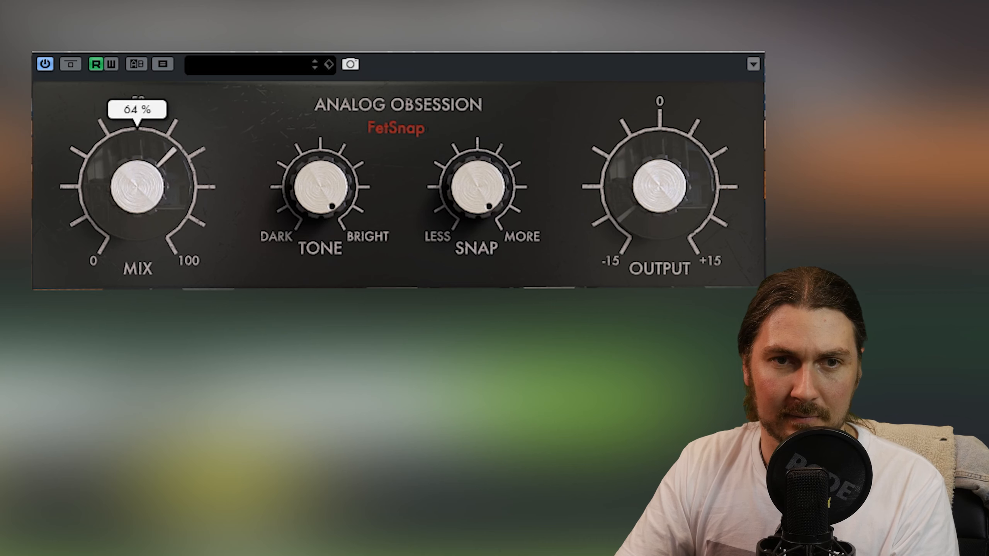
Darken the tone to 34% and bypass the effect for a comparison.
drag(322, 183, 319, 157)
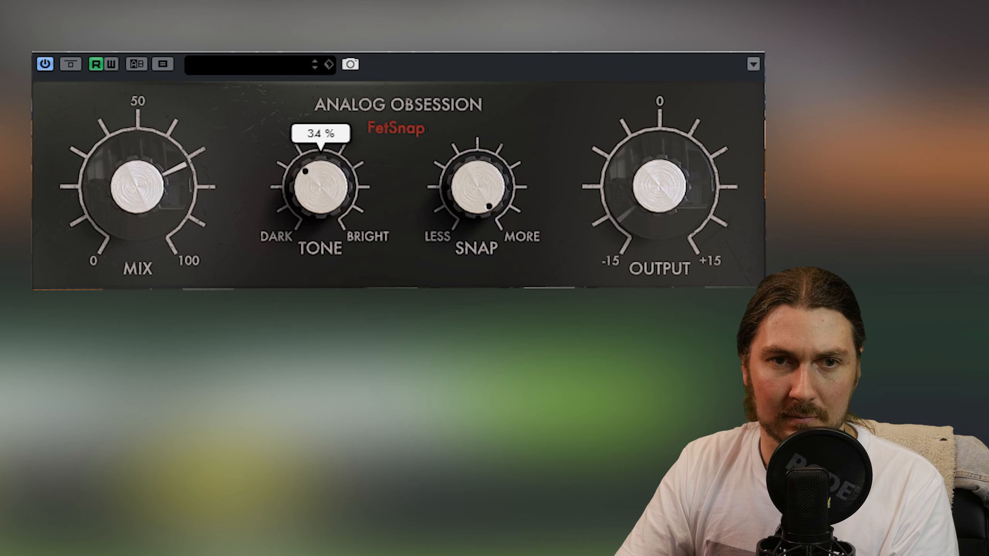
click(70, 64)
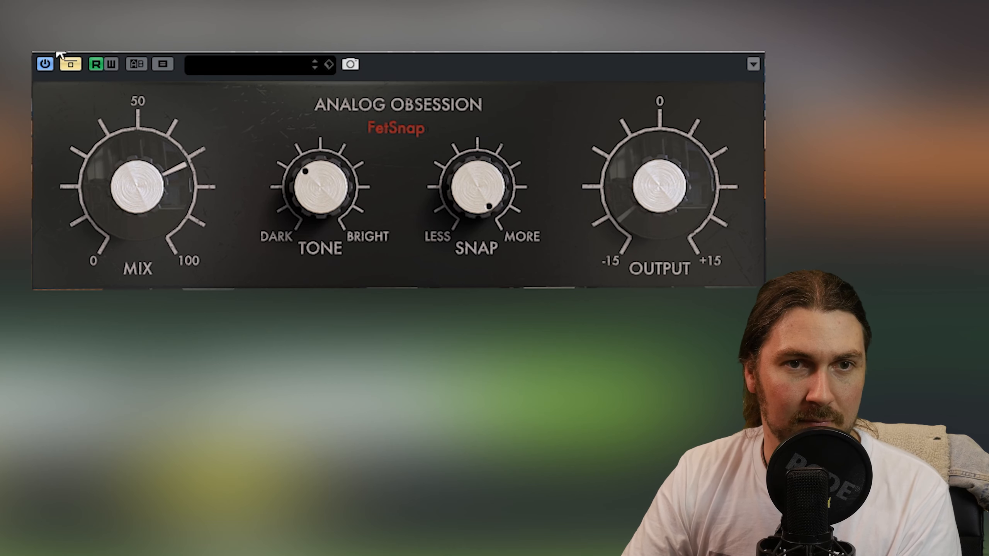
mouse_move(67, 64)
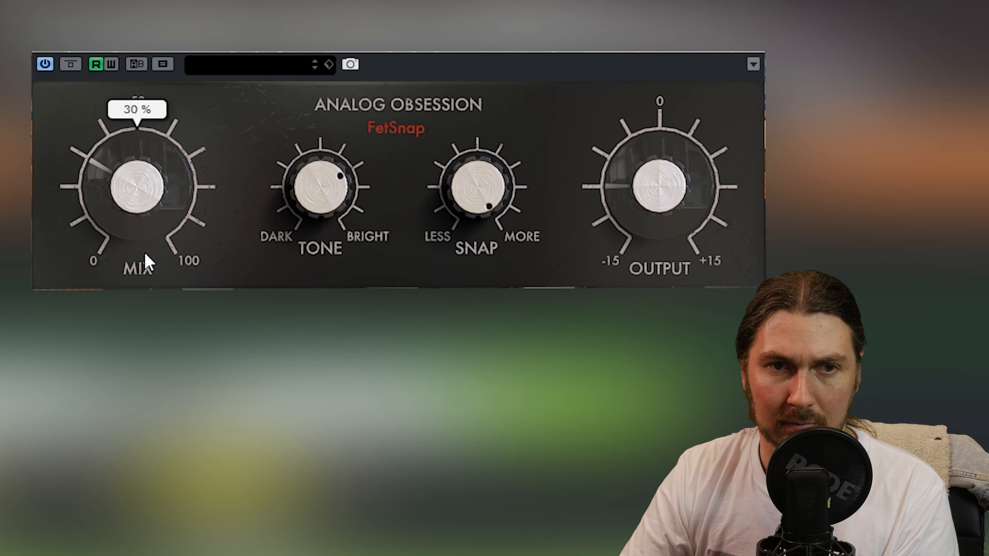
Raise the mix to 61%, then bypass and re-enable FetSnap to check against the dry signal.
drag(656, 182, 694, 158)
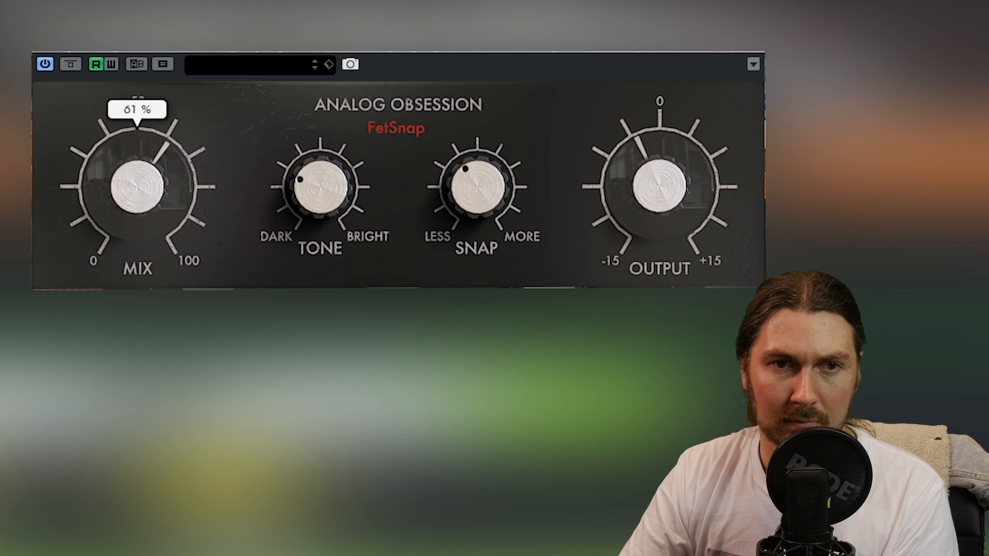
click(68, 63)
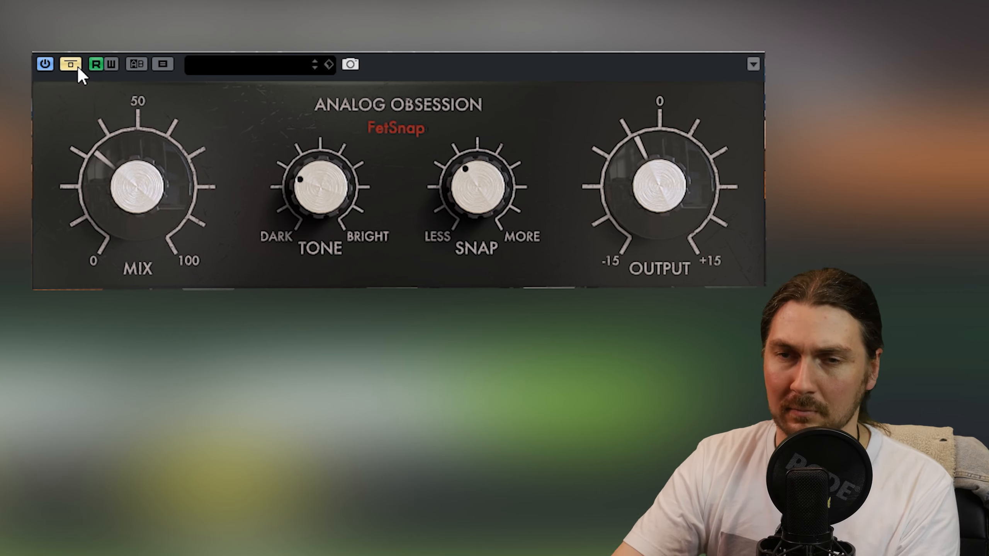
click(68, 64)
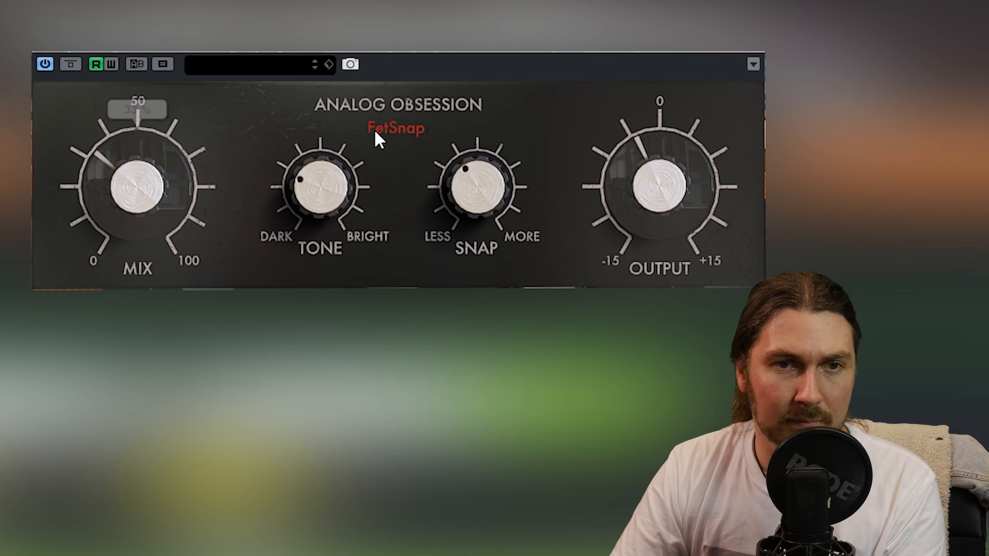